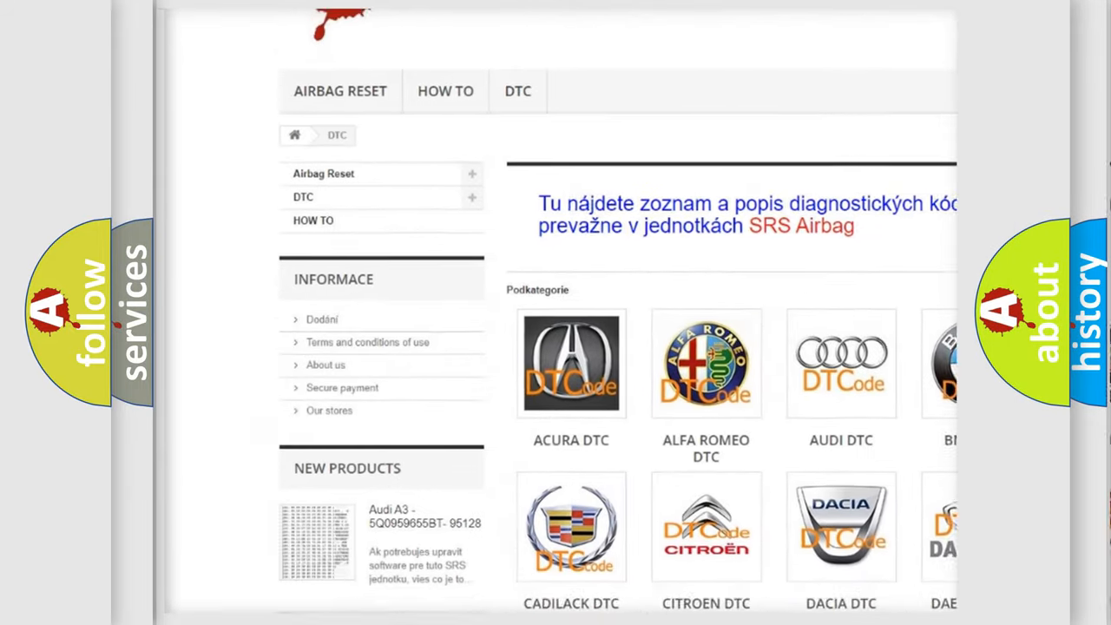
{"action": "scroll", "scroll_direction": "down", "scroll_amount": 3}
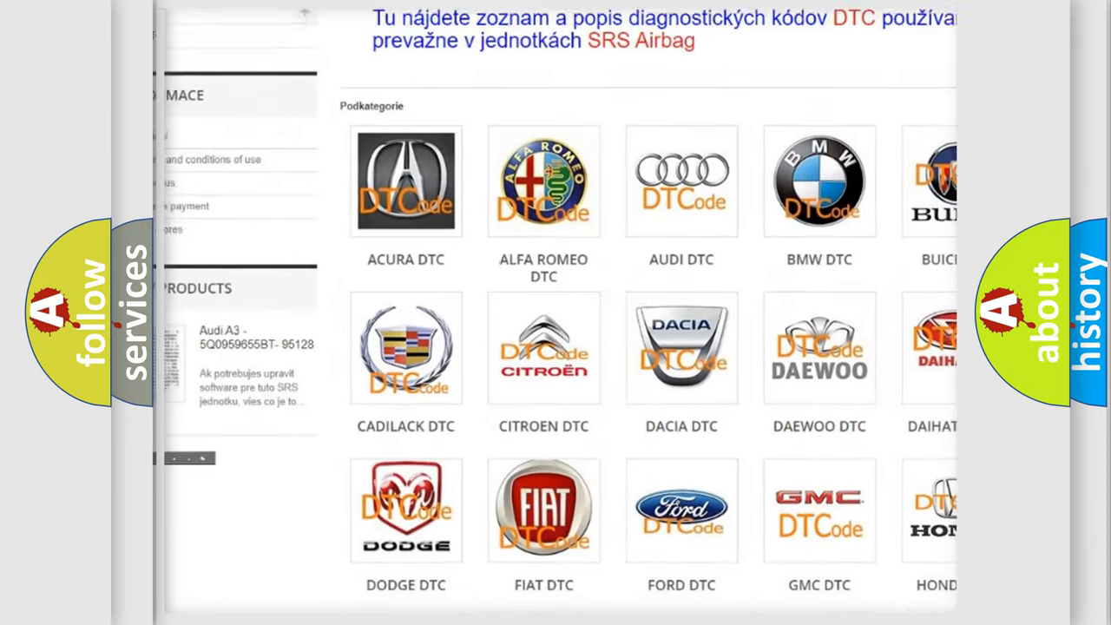
{"action": "scroll", "scroll_direction": "down", "scroll_amount": 3}
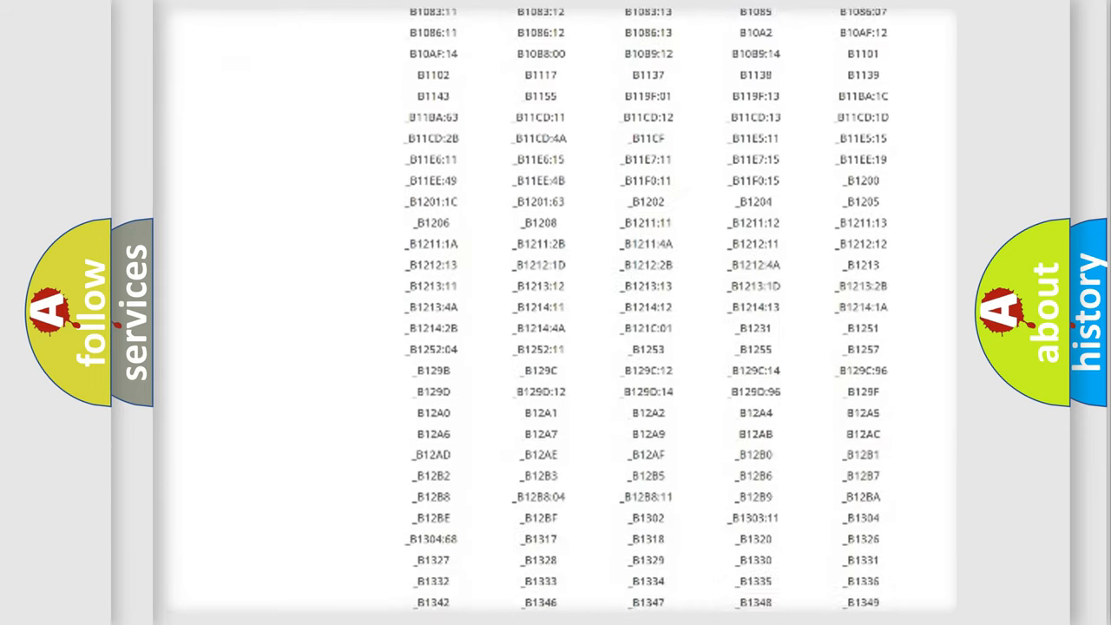
{"action": "scroll", "scroll_direction": "down", "scroll_amount": 3}
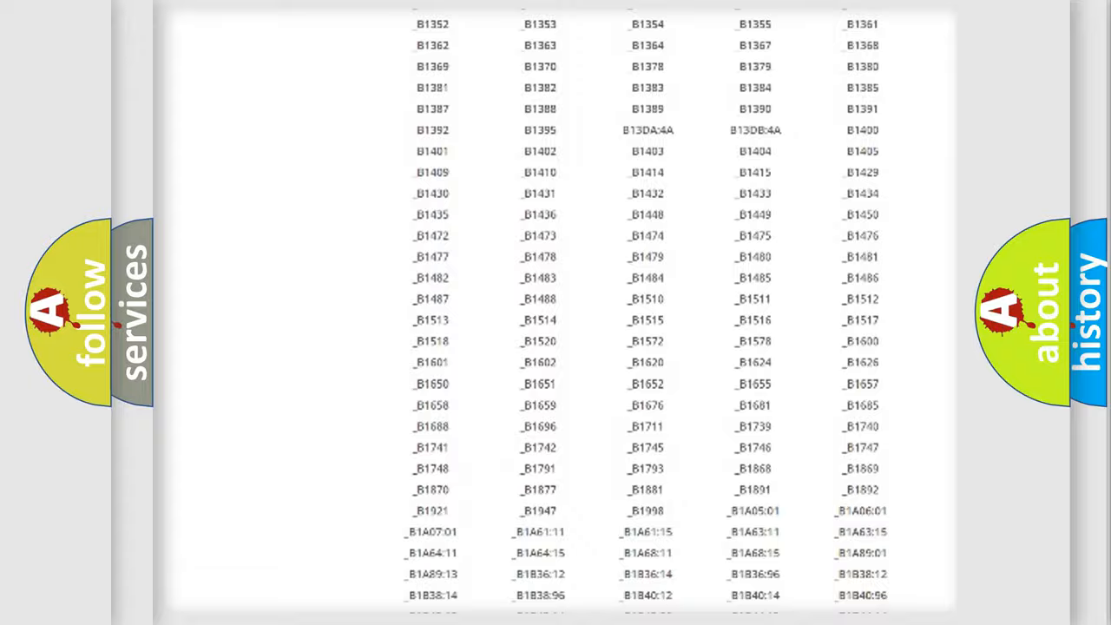